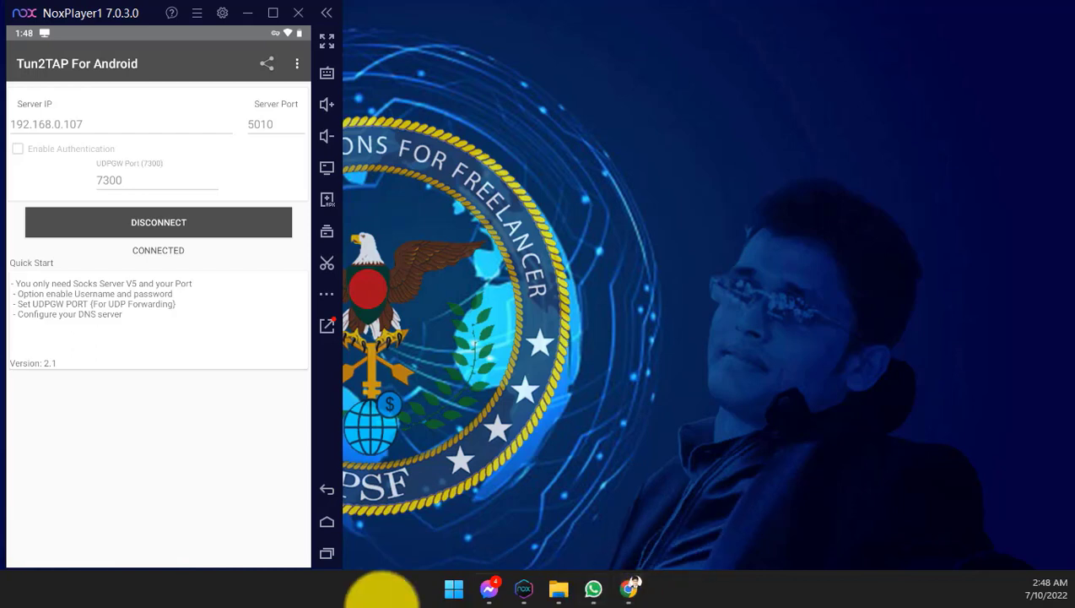
# Leave the connected Tun2TAP tunnel app and launch Firefox
pyautogui.click(327, 521)
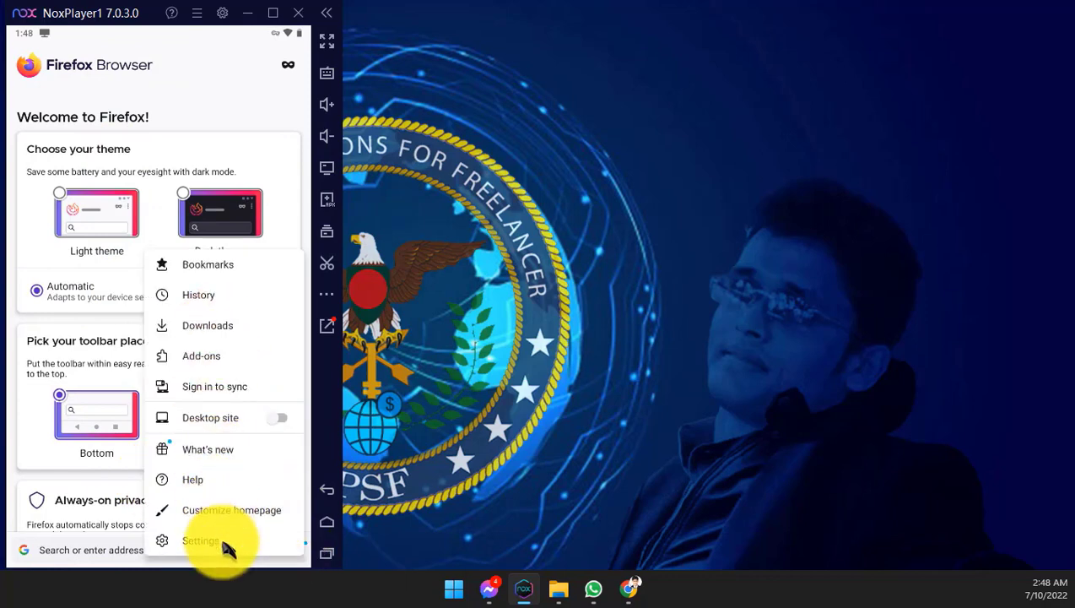
# Dismiss Firefox's welcome tour and search DuckDuckGo for 'green dot'
pyautogui.click(201, 540)
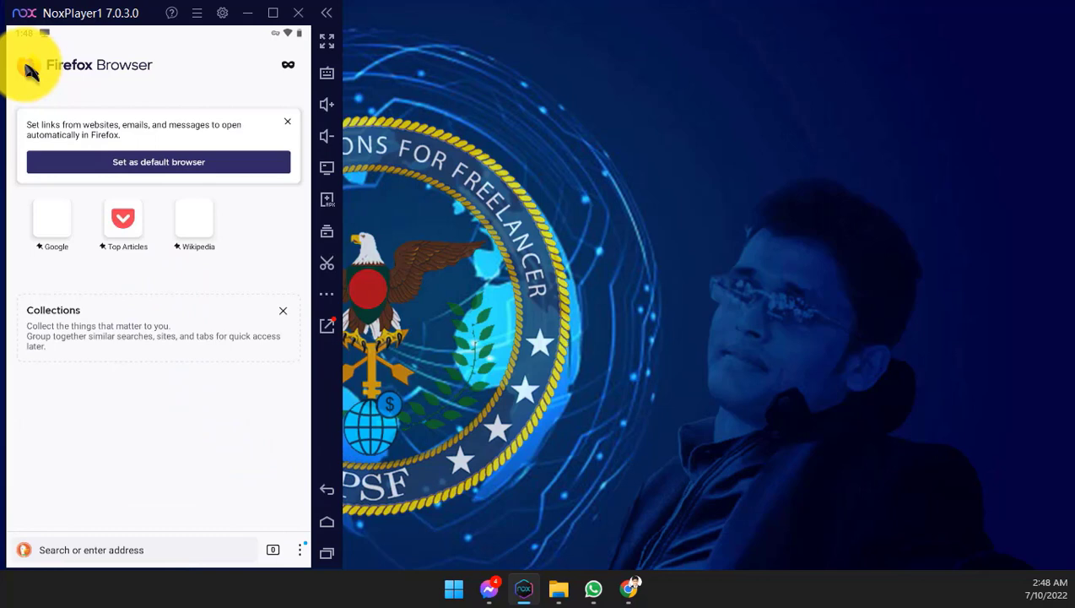
pyautogui.scroll(-3)
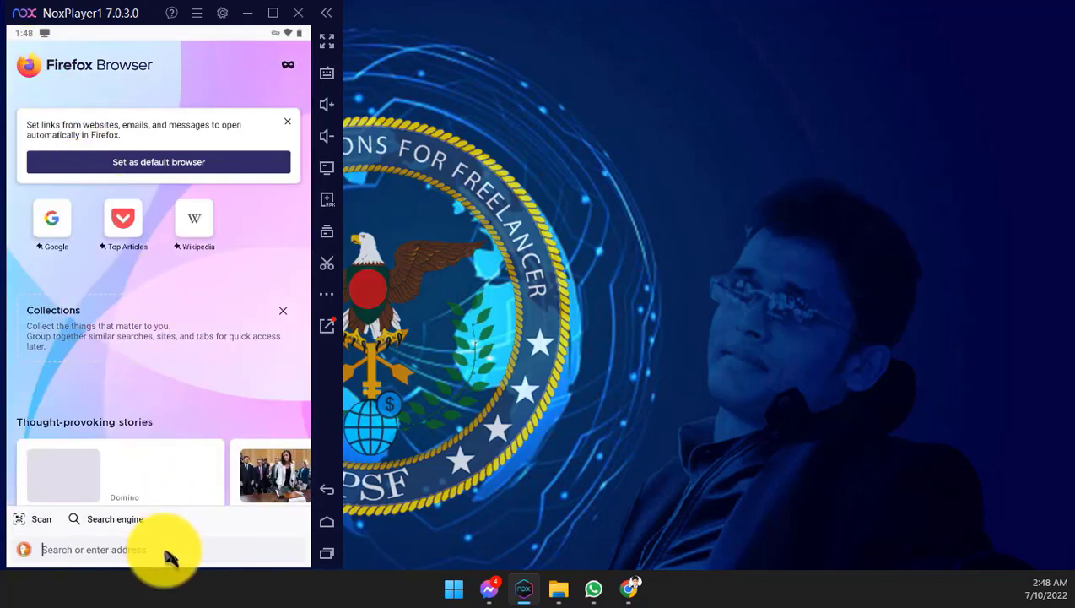
pyautogui.write('green%20dot&t=fpas')
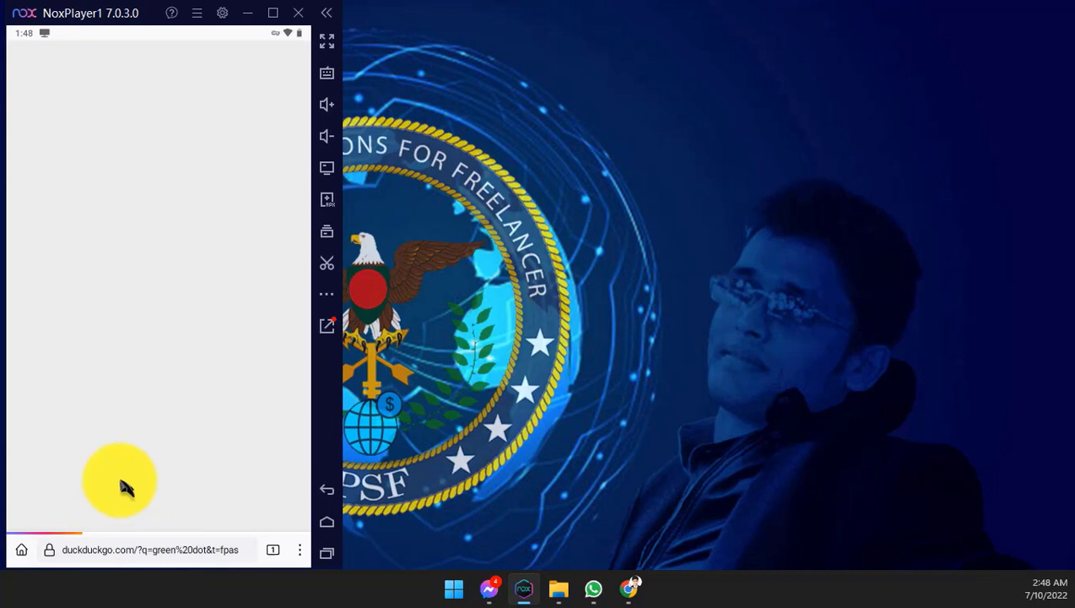
pyautogui.moveTo(123, 486)
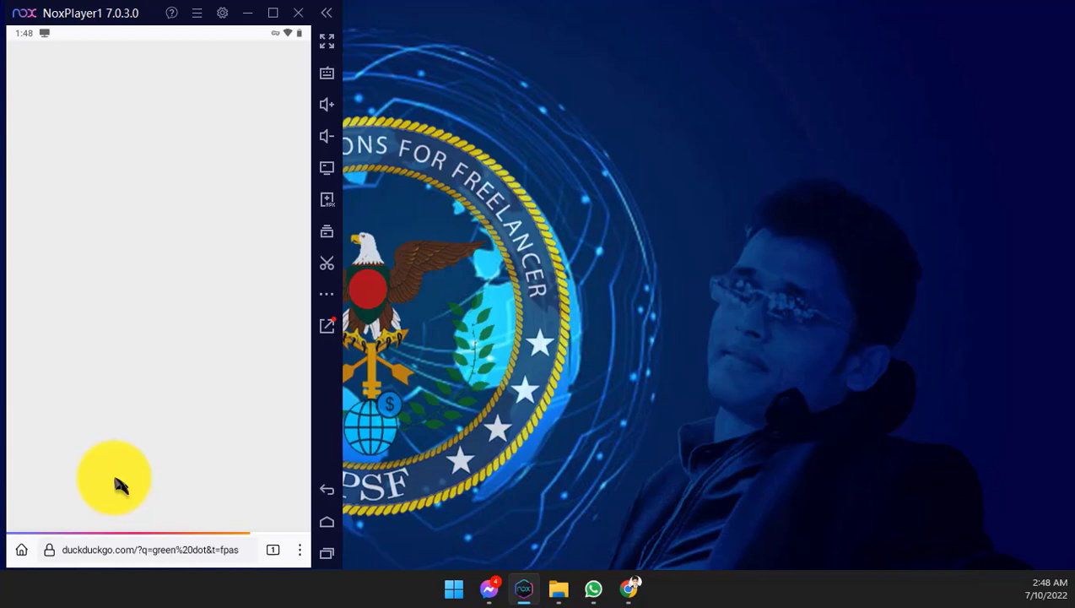
pyautogui.write('green dot')
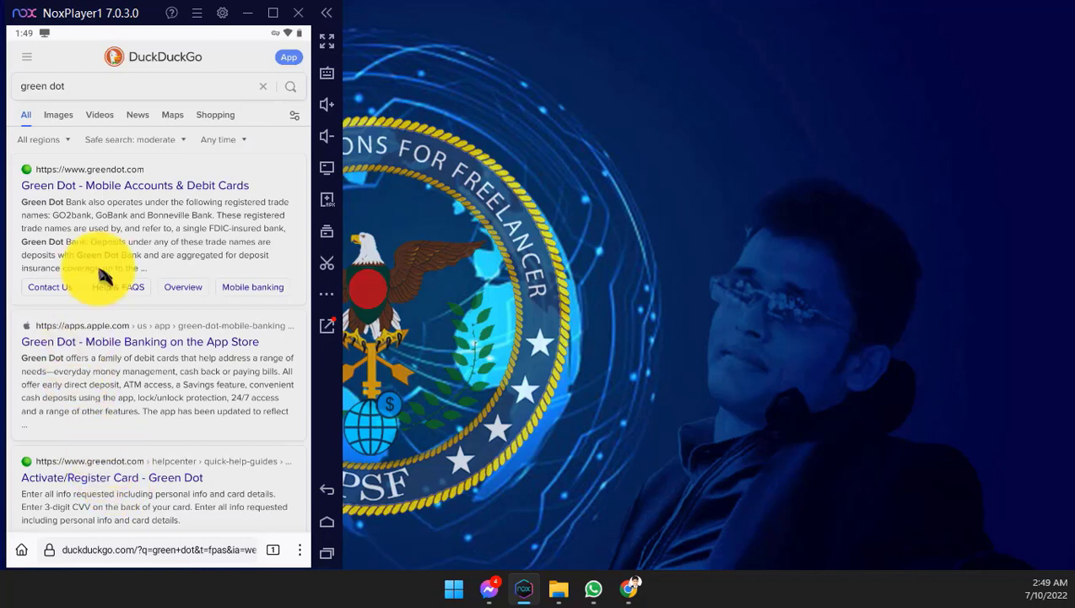
# Open the Green Dot search result and copy the GO2bank enrollment page address
pyautogui.click(134, 185)
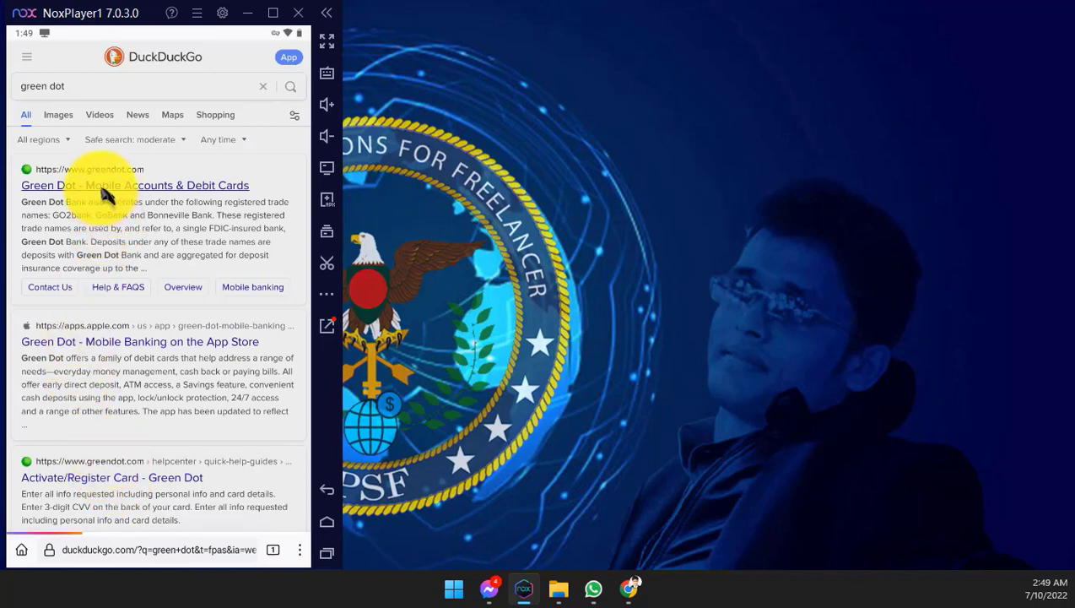
pyautogui.click(134, 185)
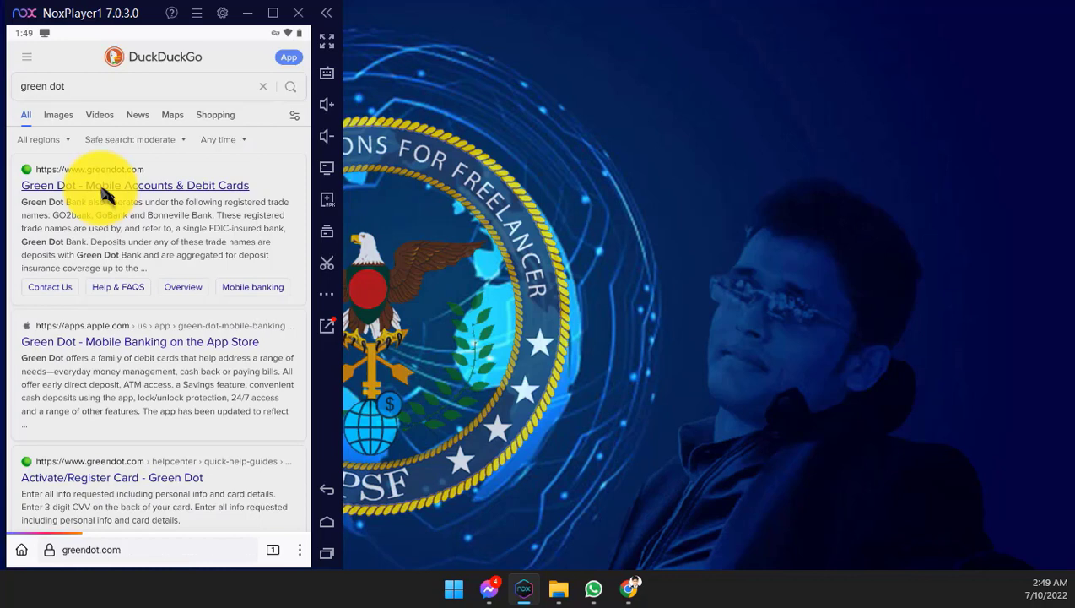
pyautogui.click(135, 184)
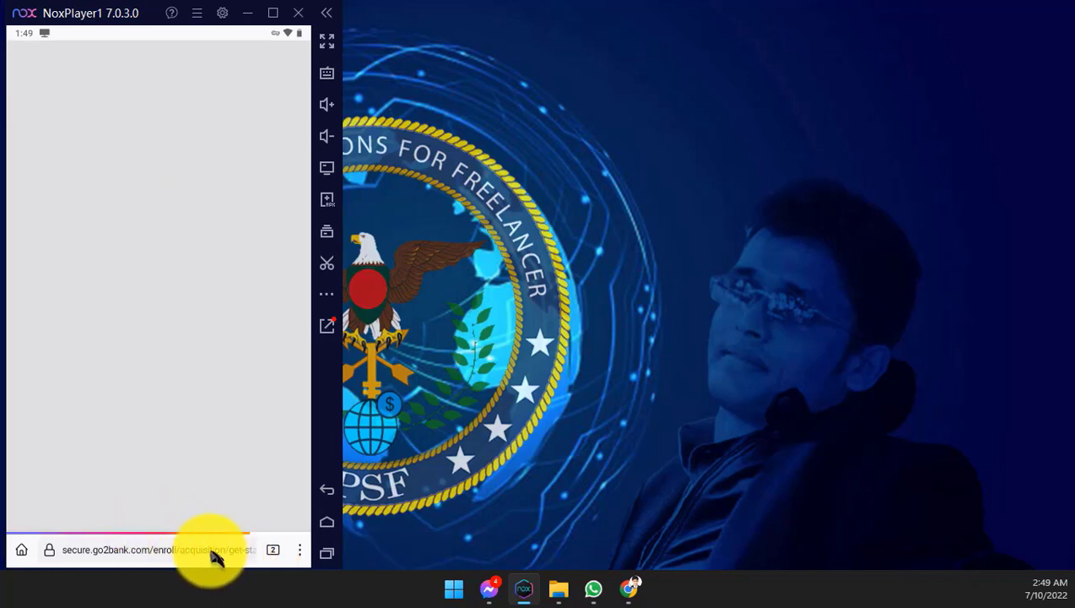
pyautogui.click(215, 550)
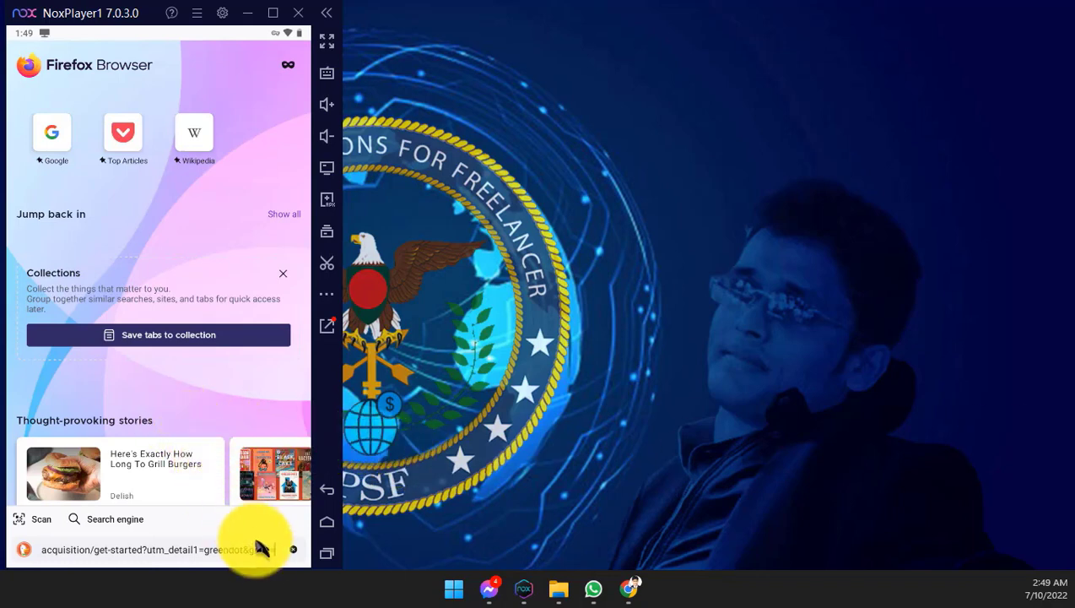
pyautogui.moveTo(279, 532)
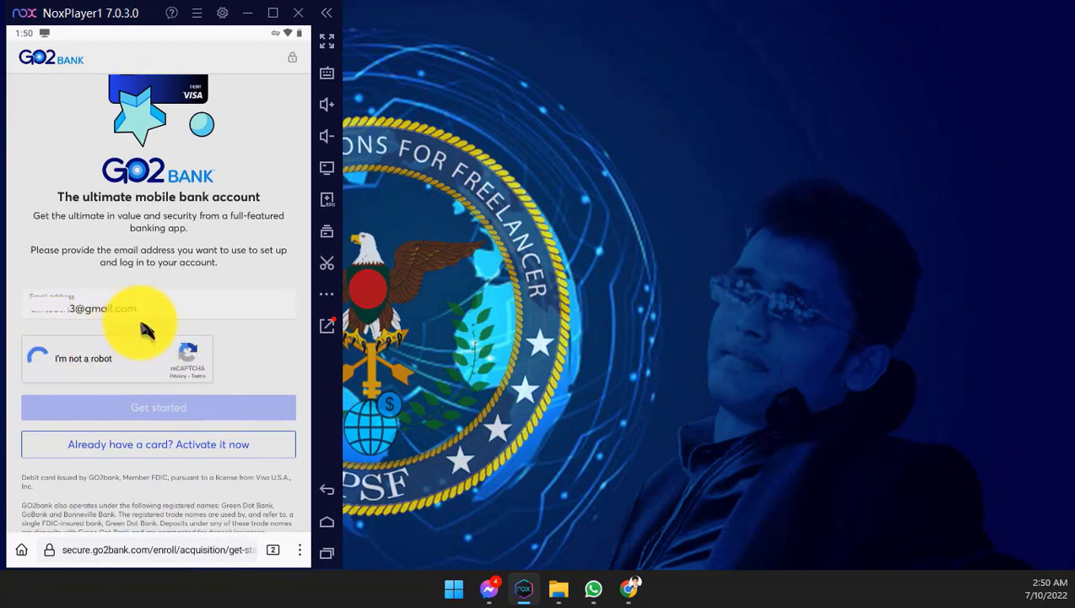
# Pass the reCAPTCHA, start the application, and submit the first and last name
pyautogui.click(38, 358)
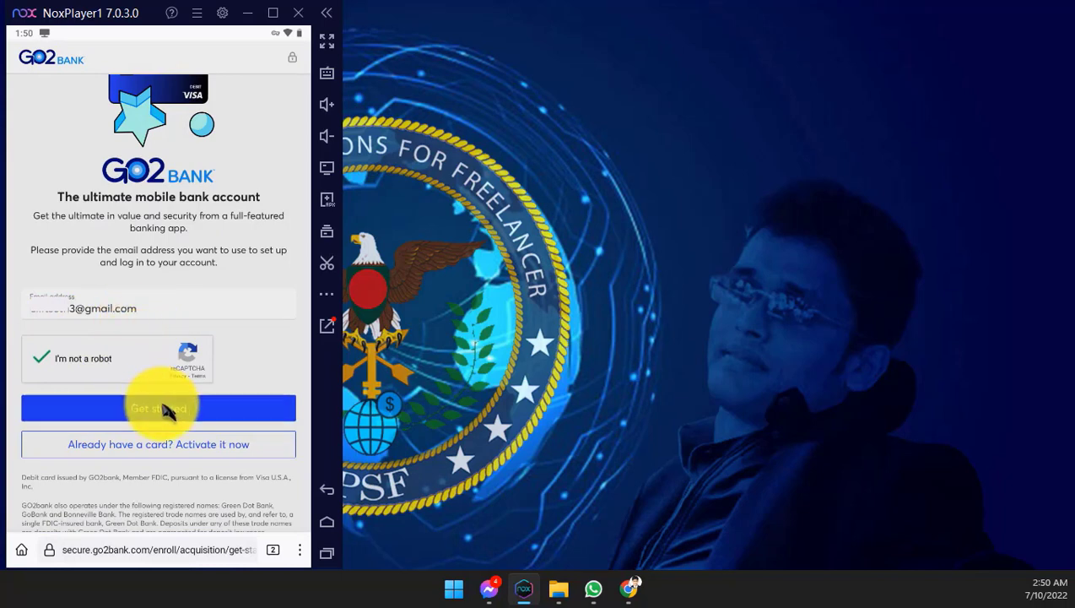
pyautogui.click(158, 408)
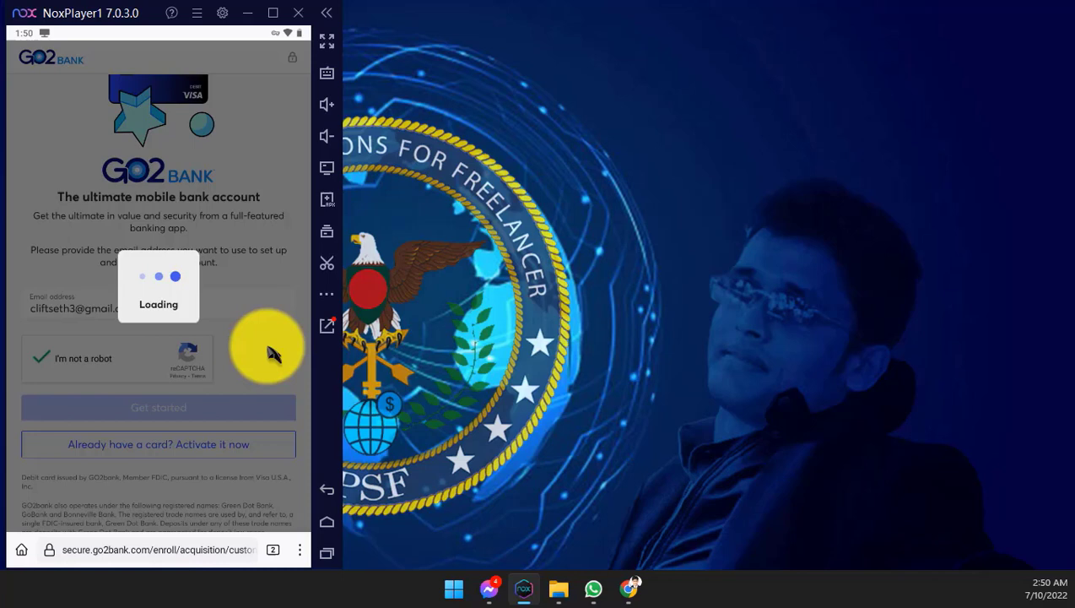
pyautogui.click(158, 407)
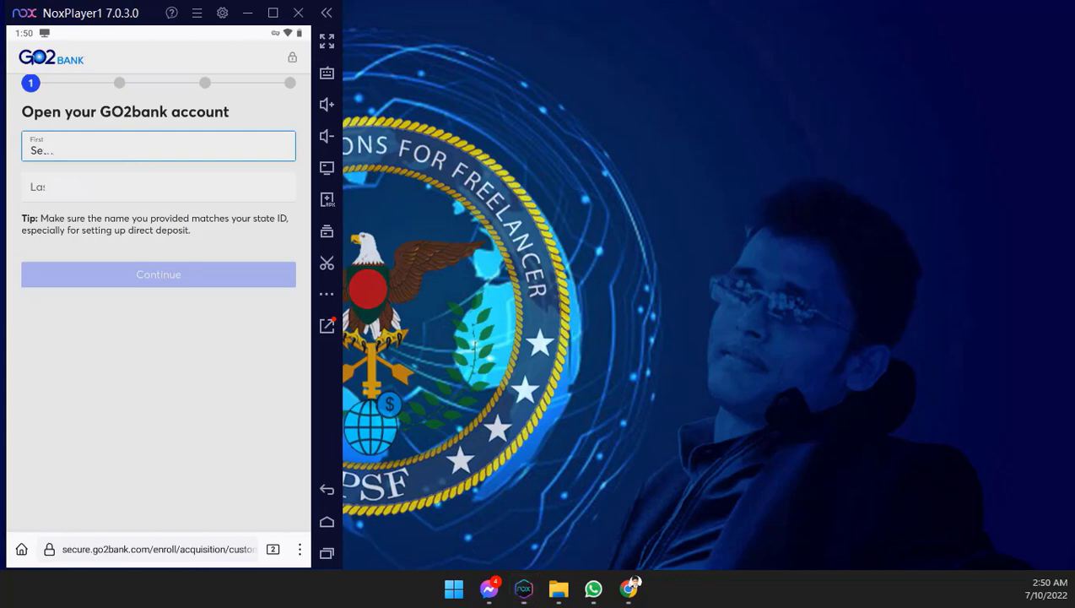
pyautogui.write('Cli')
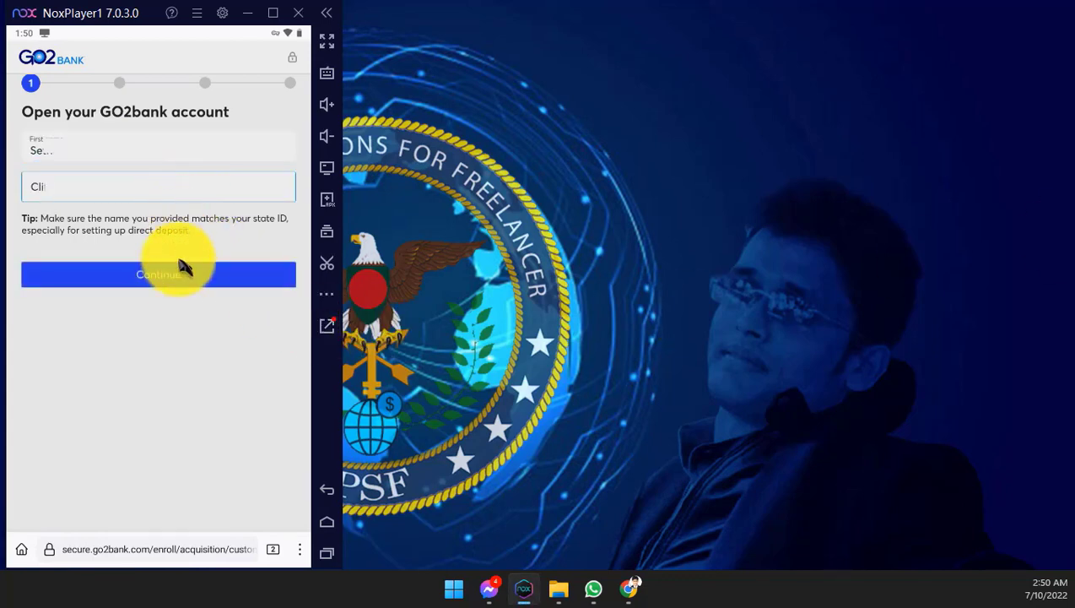
pyautogui.click(158, 274)
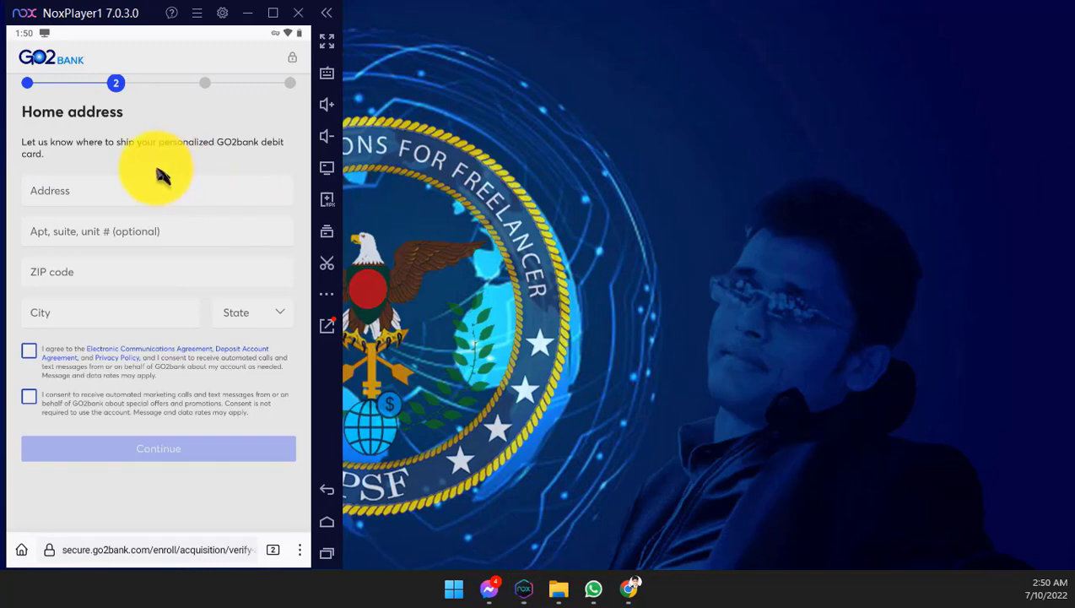
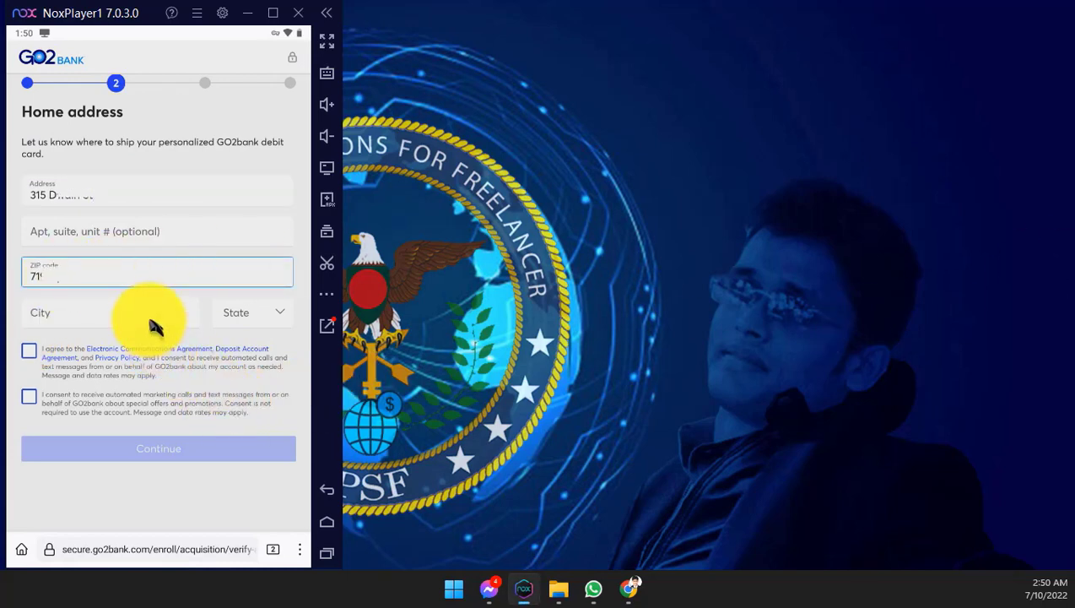
pyautogui.click(253, 312)
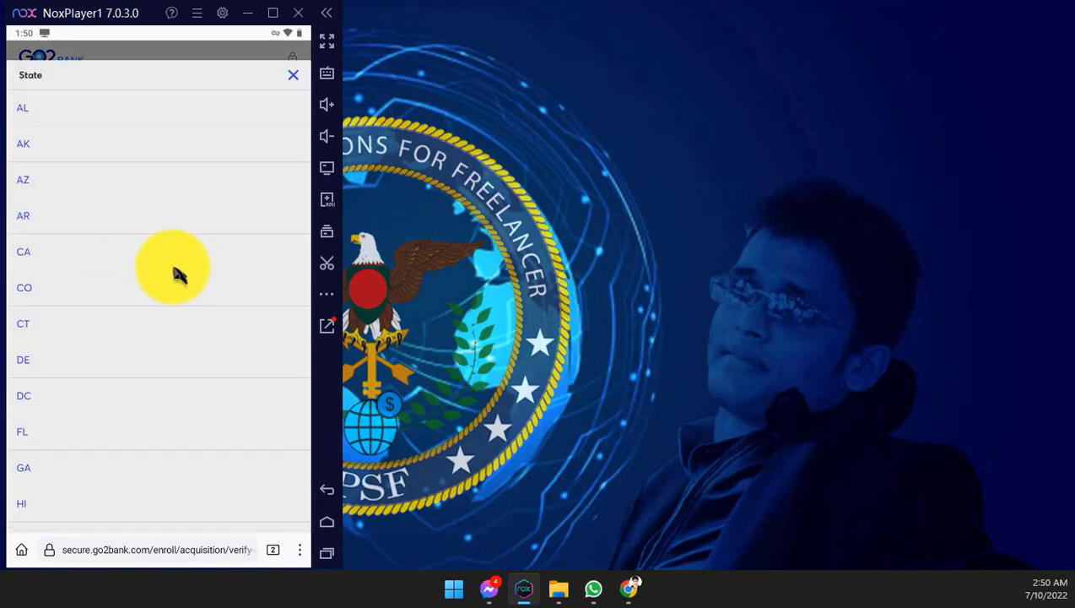
pyautogui.moveTo(46, 236)
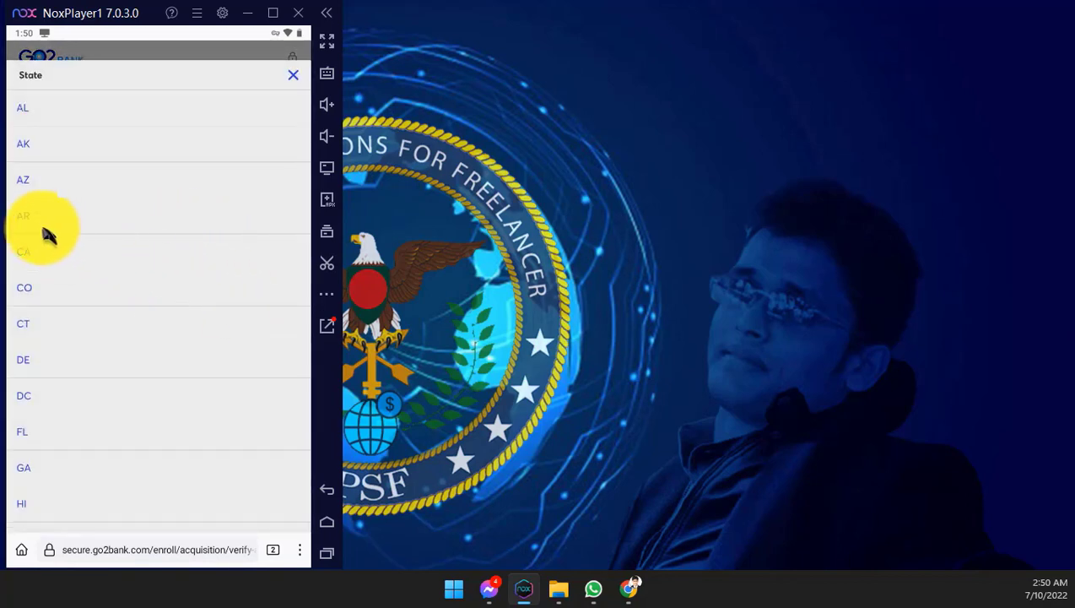
pyautogui.click(23, 215)
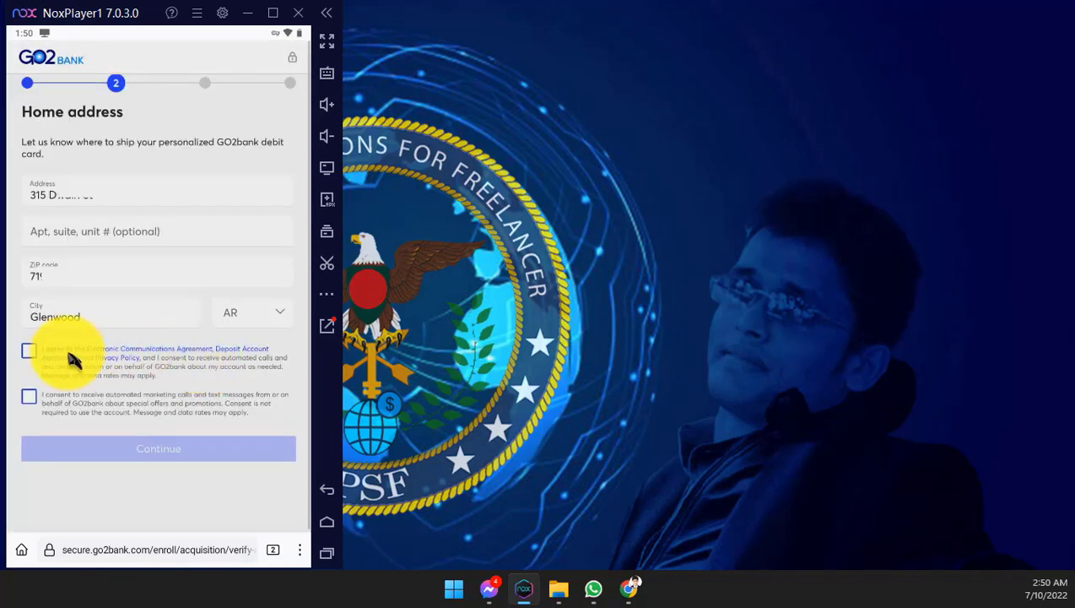
pyautogui.click(29, 350)
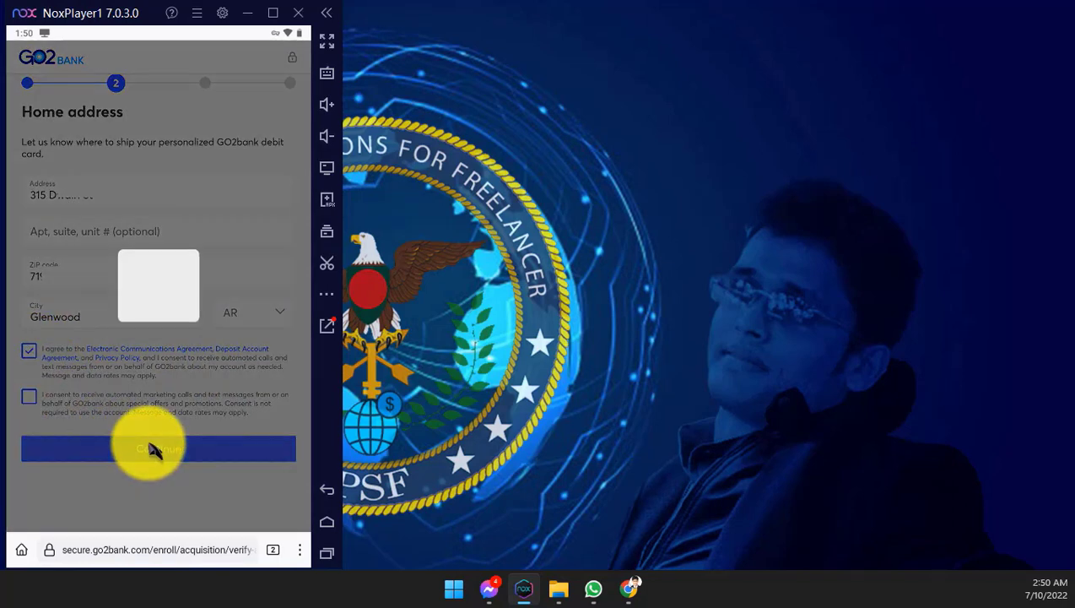
pyautogui.click(158, 448)
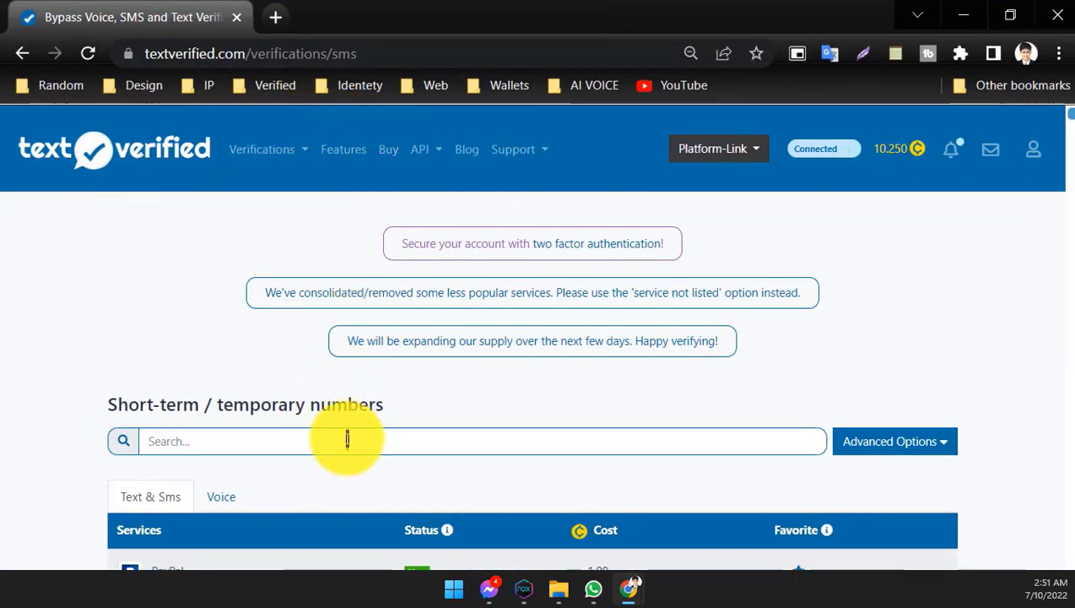
# Search TextVerified short-term numbers for 'go' and rent a Go2Bank number
pyautogui.write('go2')
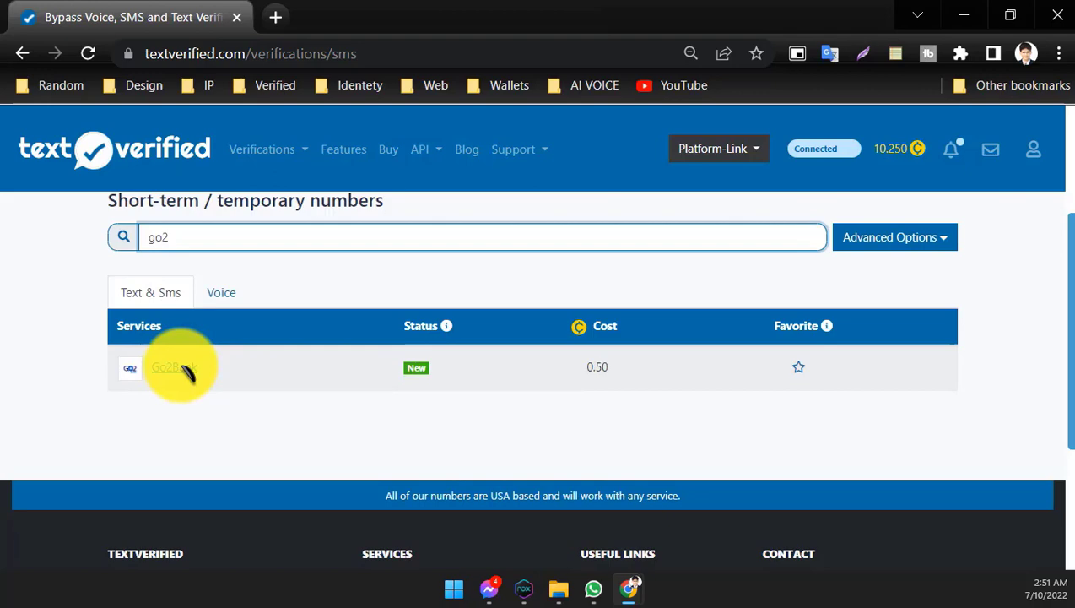
pyautogui.click(164, 366)
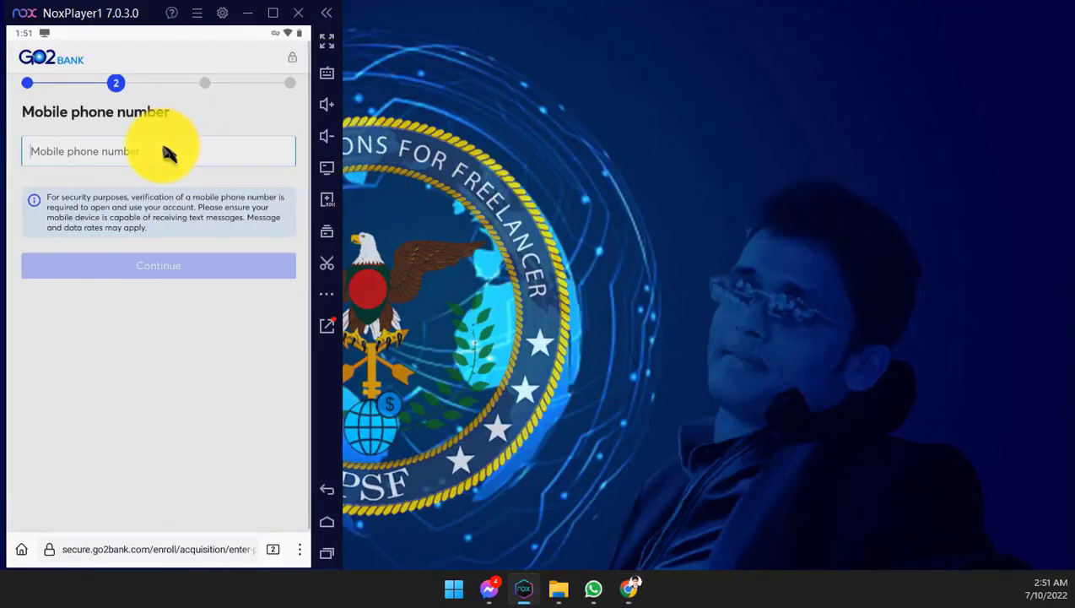
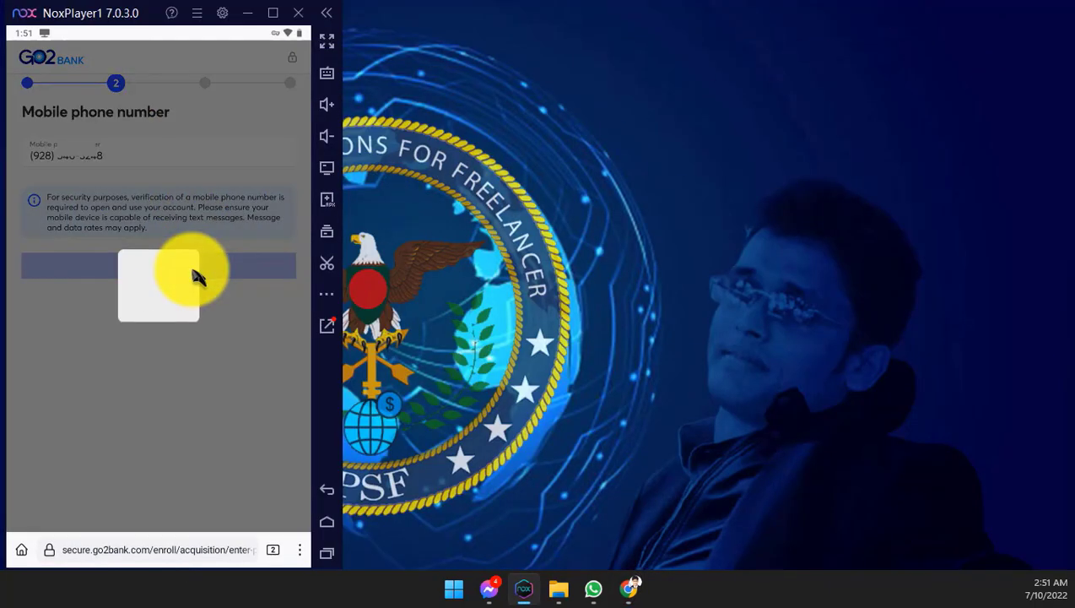
pyautogui.click(158, 266)
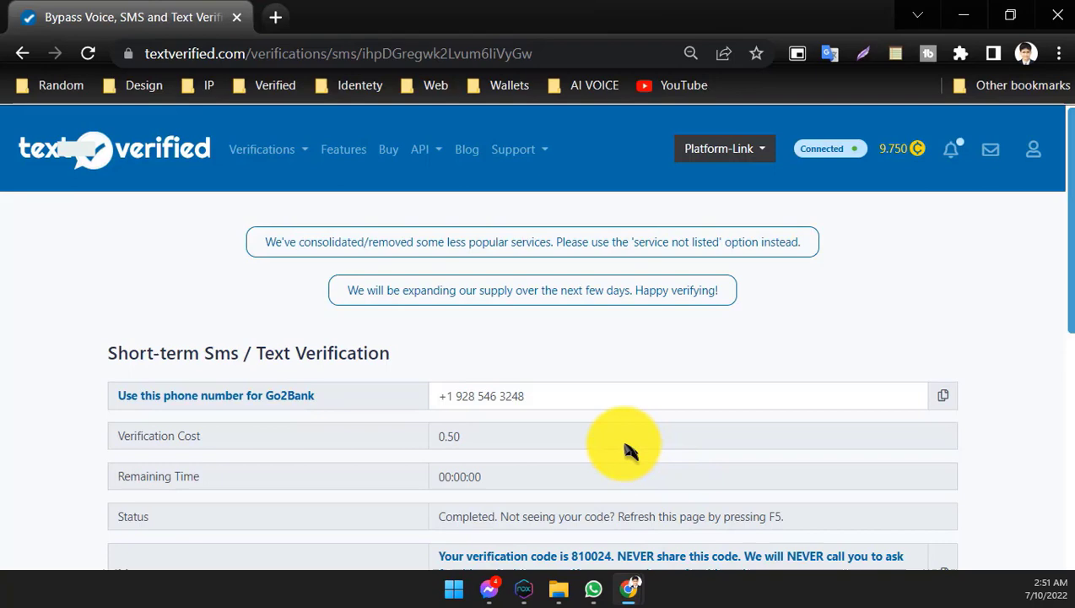
pyautogui.scroll(-3)
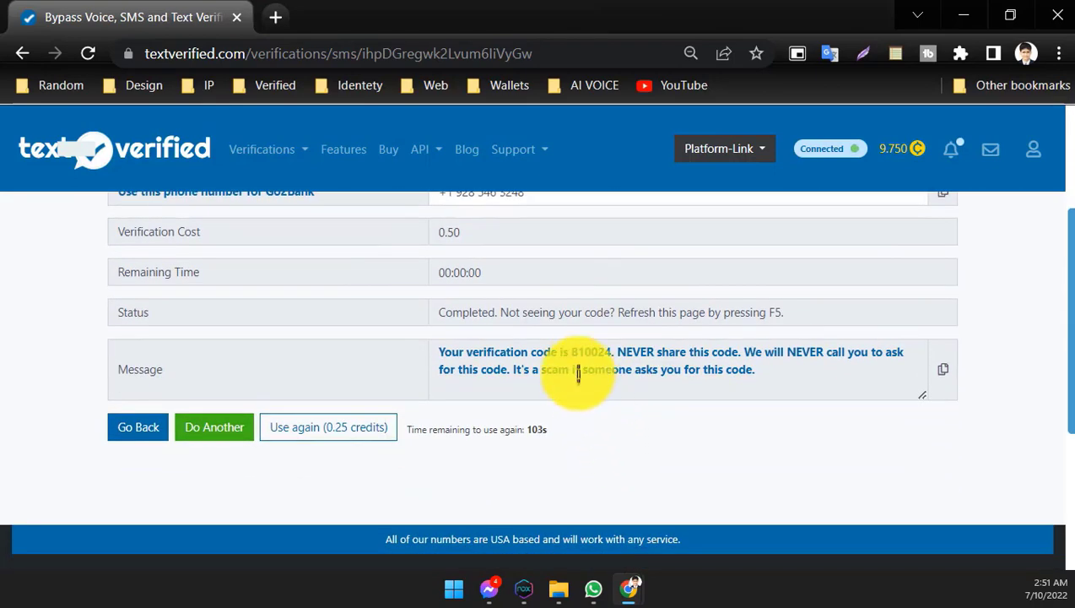
pyautogui.rightClick(591, 352)
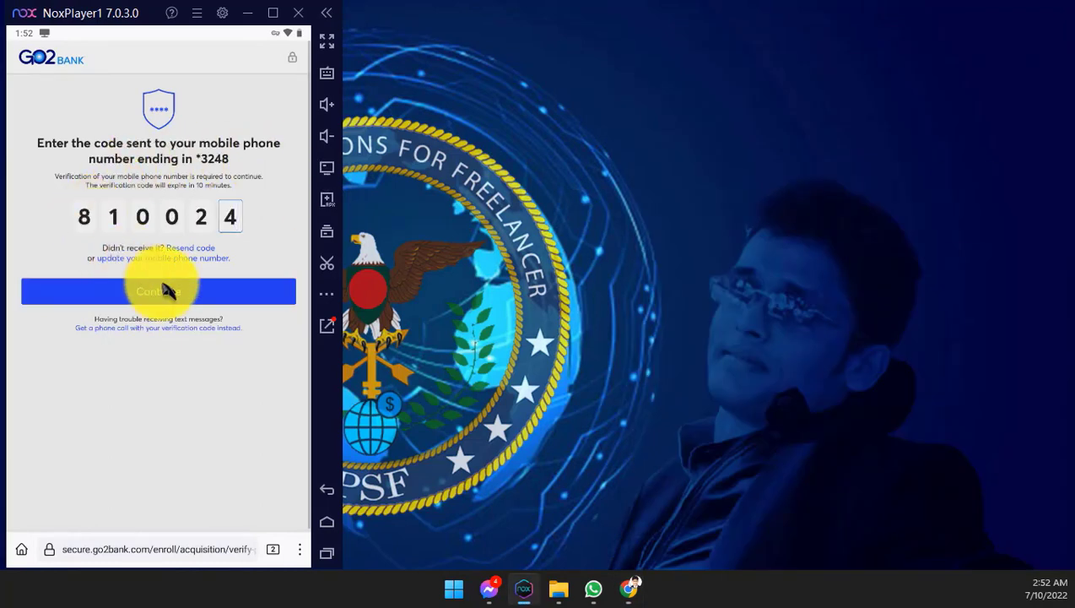
# Submit the verification code, then enter date of birth and SSN and continue
pyautogui.click(158, 291)
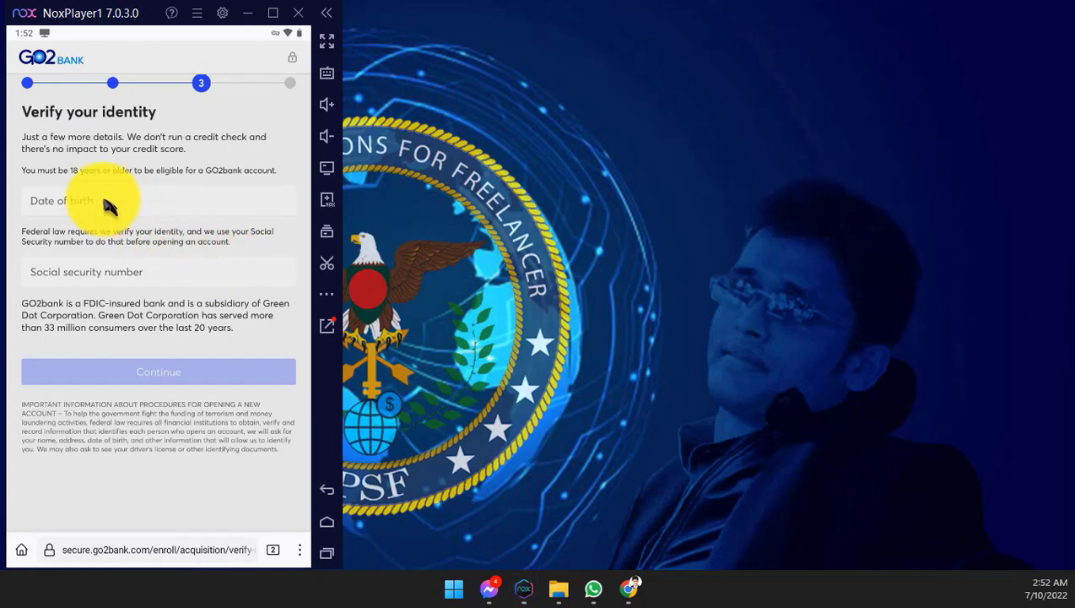
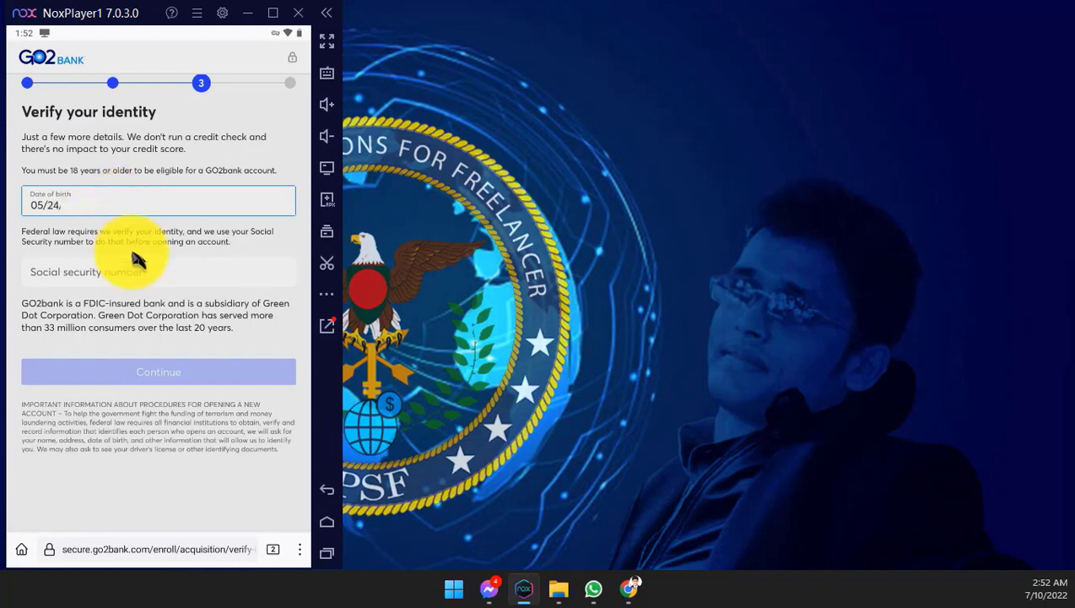
pyautogui.click(126, 271)
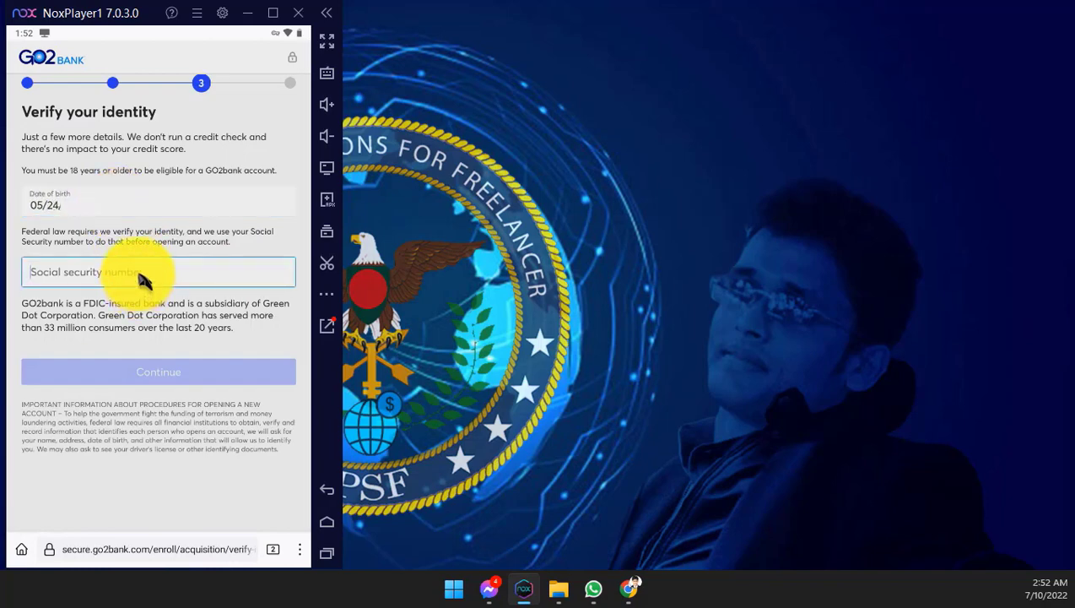
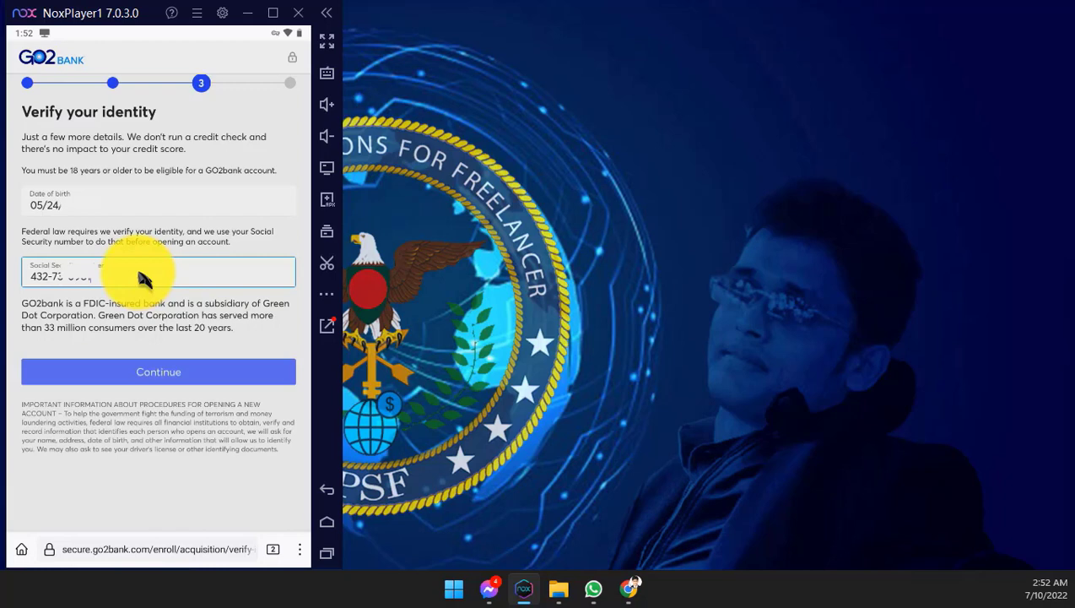
pyautogui.click(158, 371)
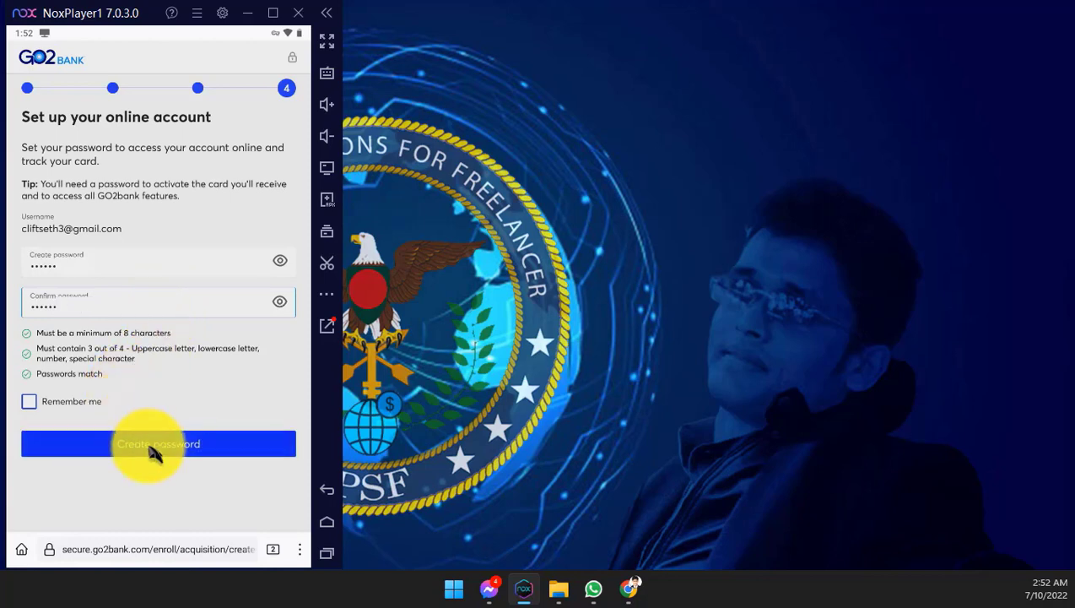
# Create the password, enter the new account, and skip the direct deposit promo
pyautogui.click(159, 443)
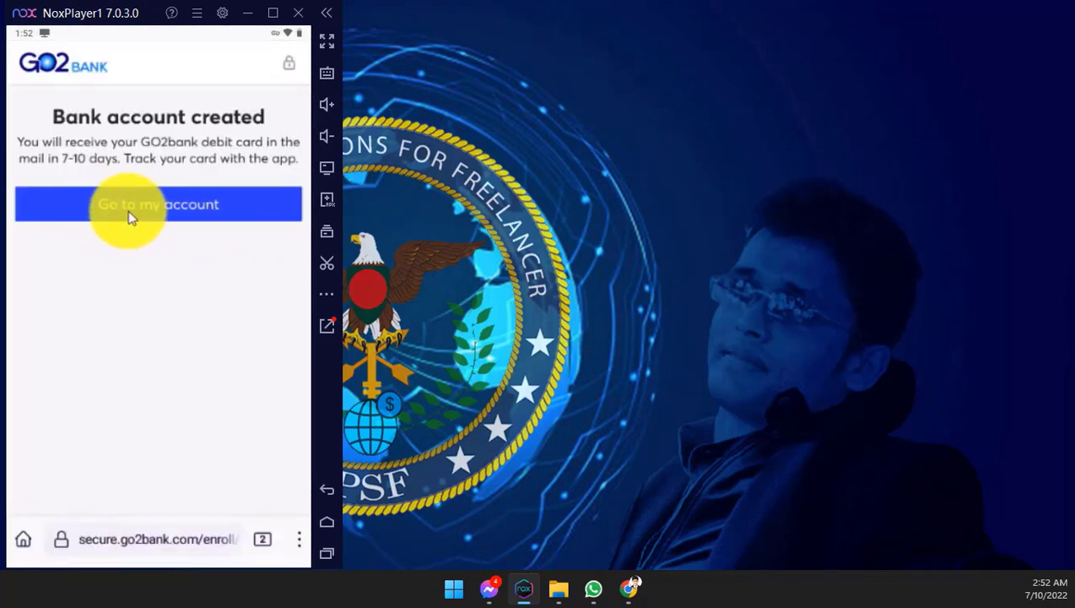
pyautogui.click(158, 204)
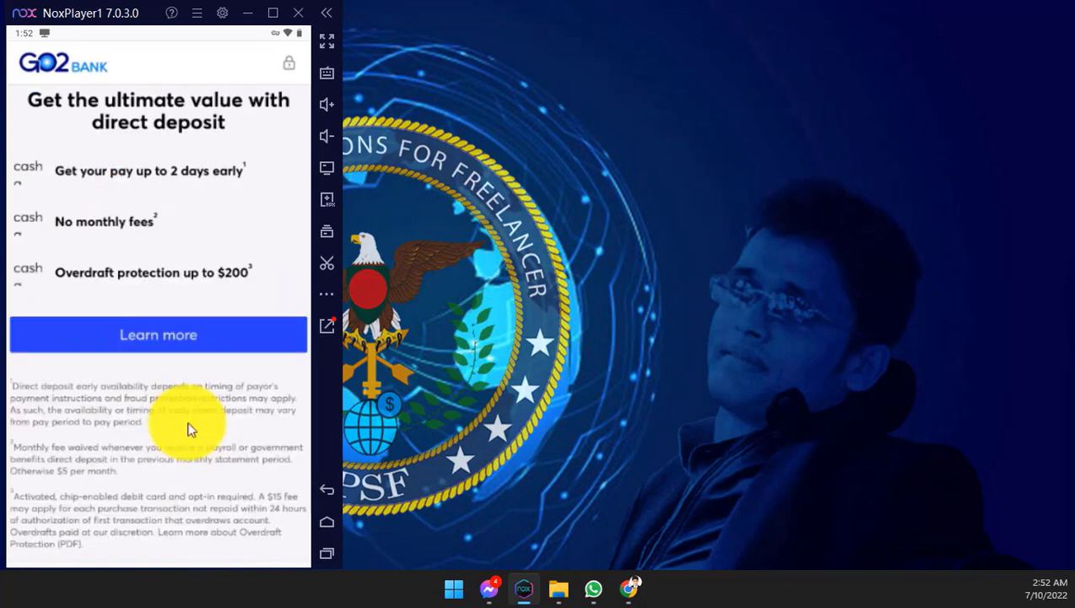
pyautogui.click(159, 334)
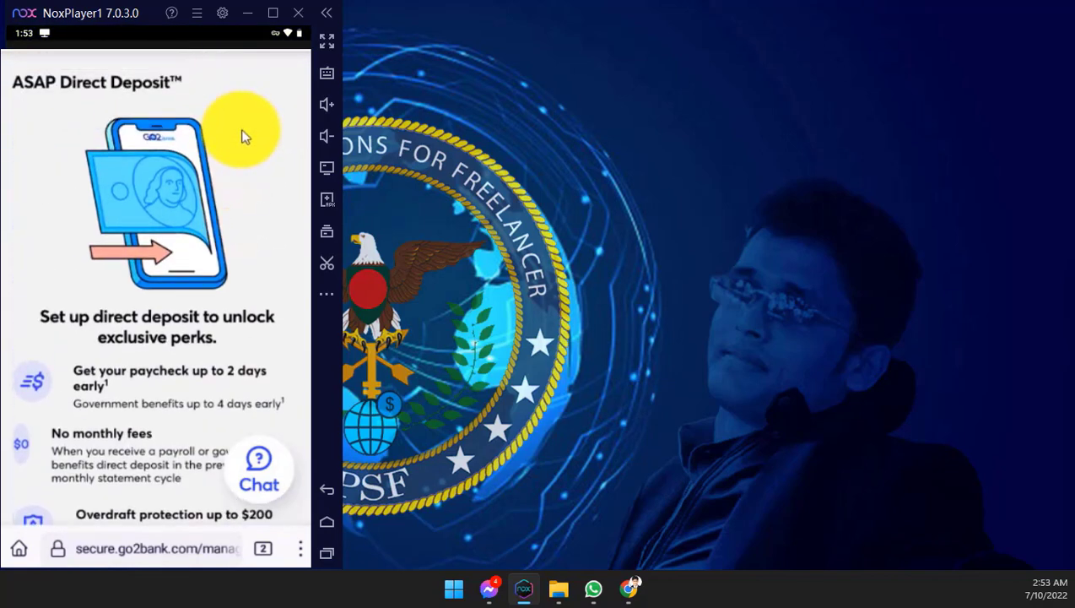
# Go through the navigation menu and Settings to Manage cards for the Visa debit card
pyautogui.scroll(-3)
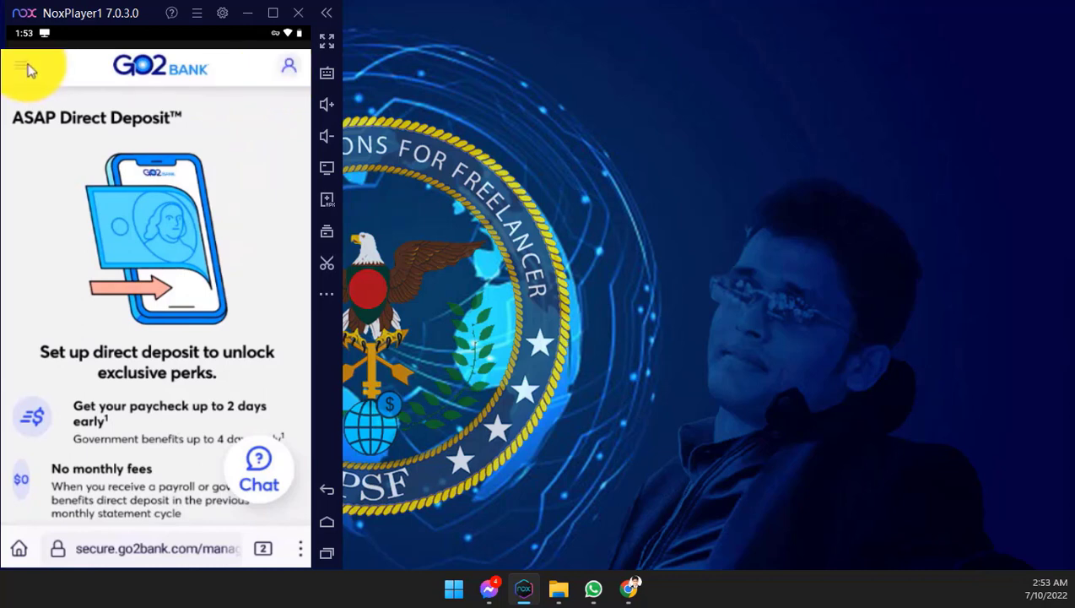
pyautogui.click(21, 66)
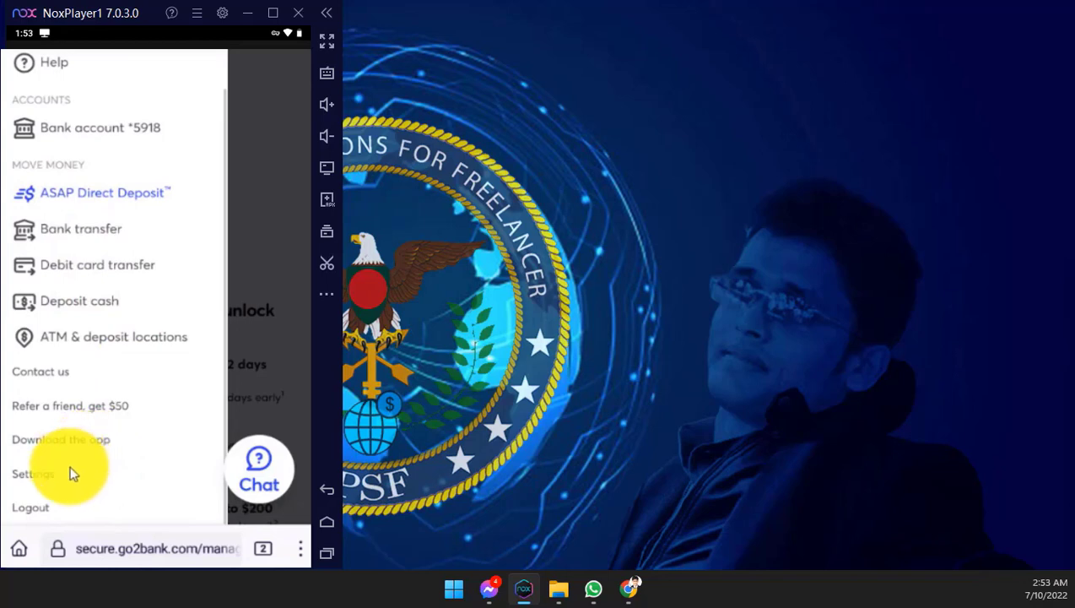
pyautogui.moveTo(35, 477)
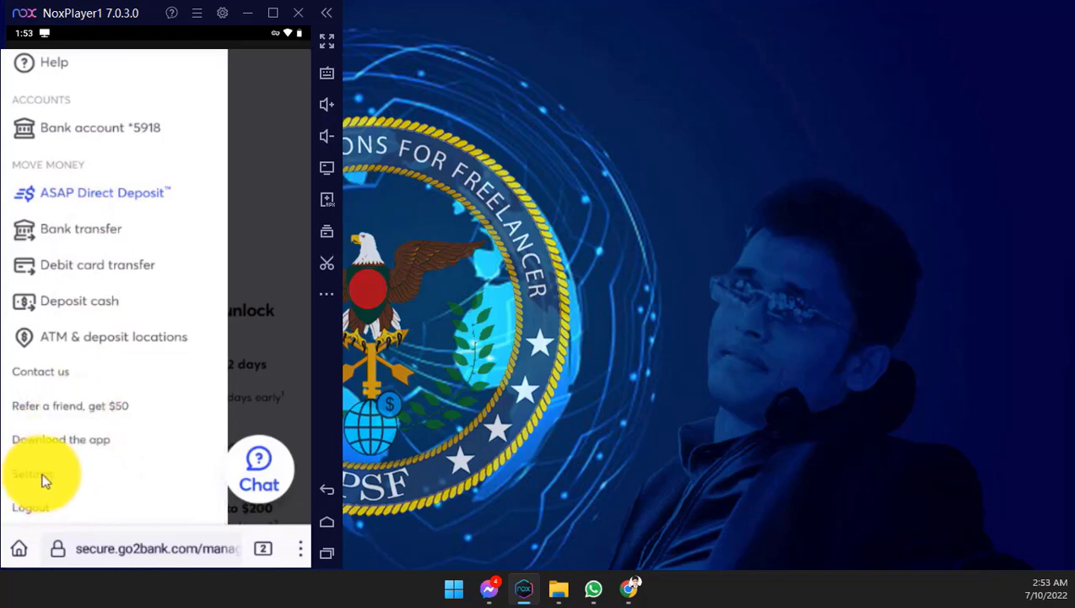
pyautogui.moveTo(114, 148)
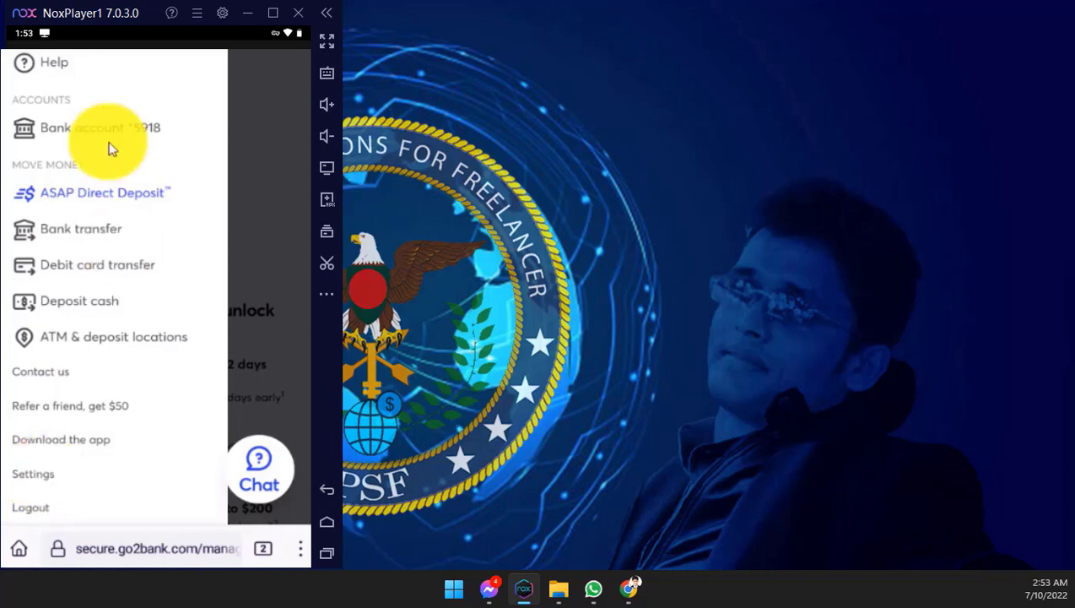
pyautogui.moveTo(34, 477)
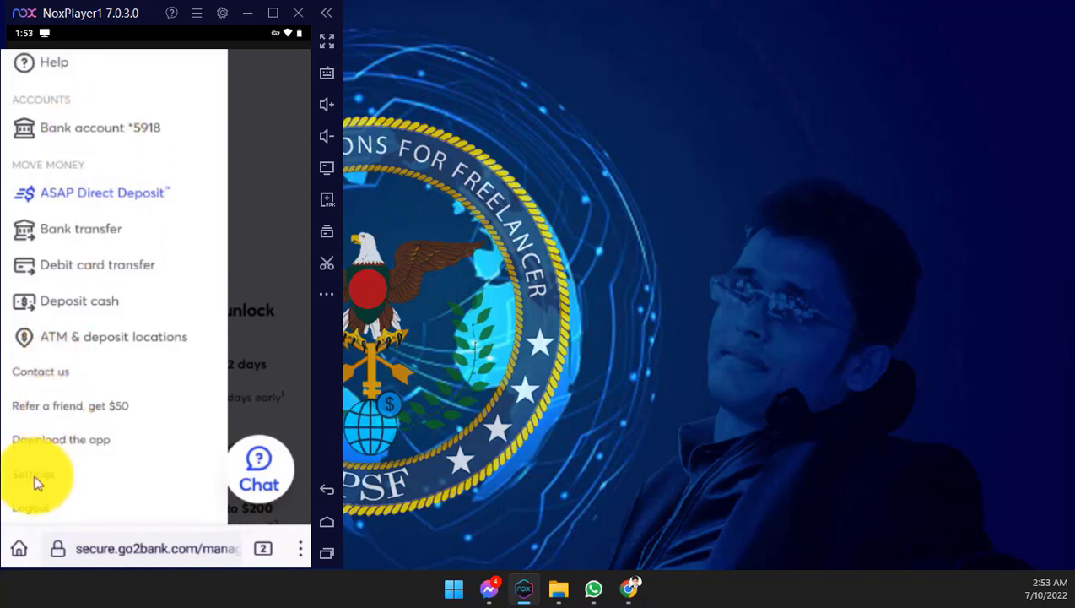
pyautogui.click(34, 474)
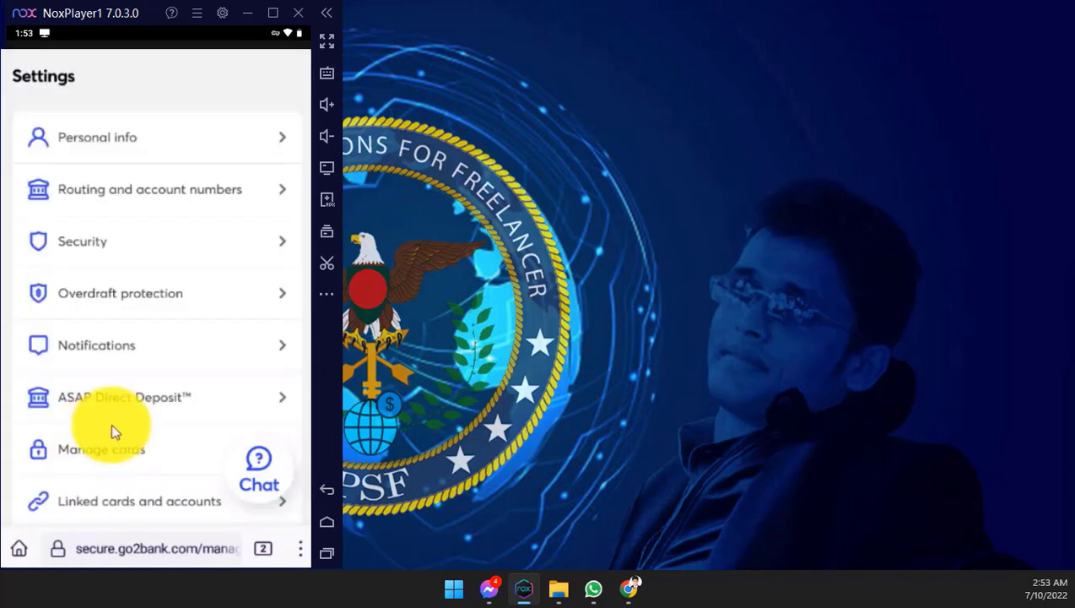
pyautogui.moveTo(122, 293)
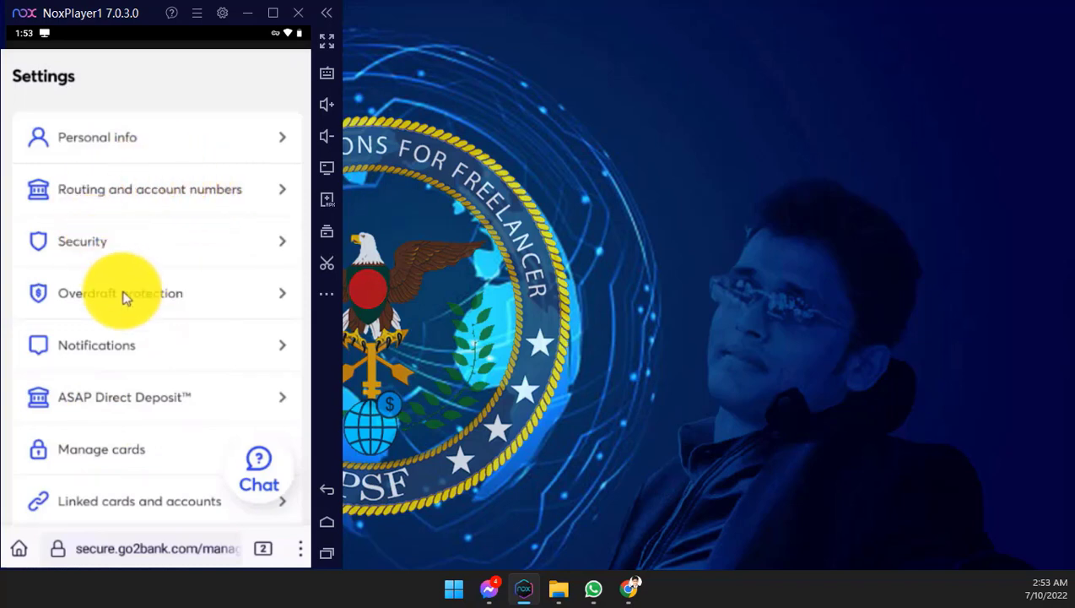
pyautogui.moveTo(124, 439)
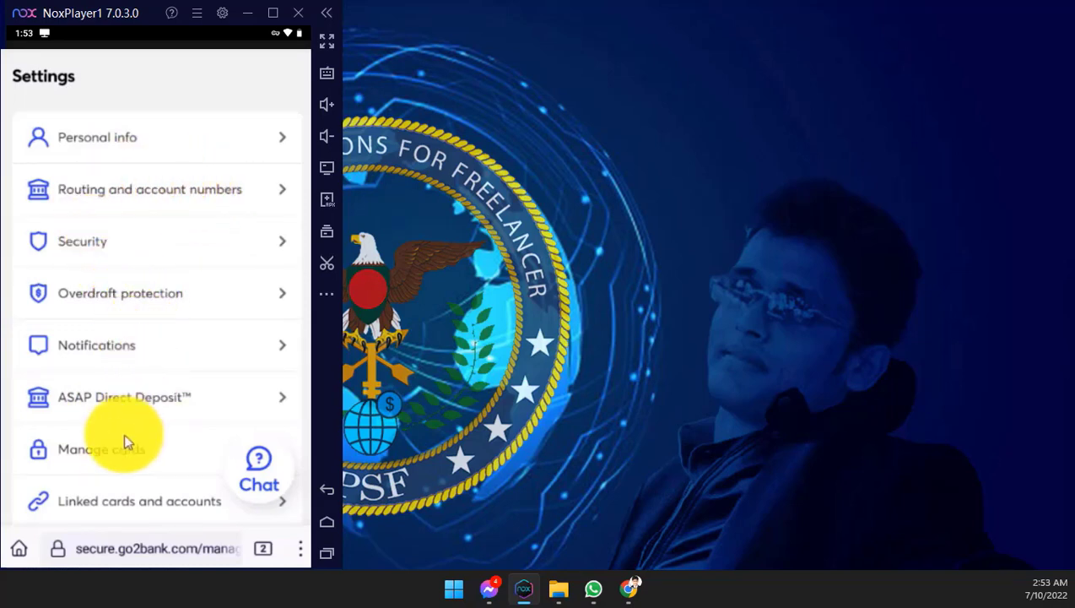
pyautogui.click(101, 448)
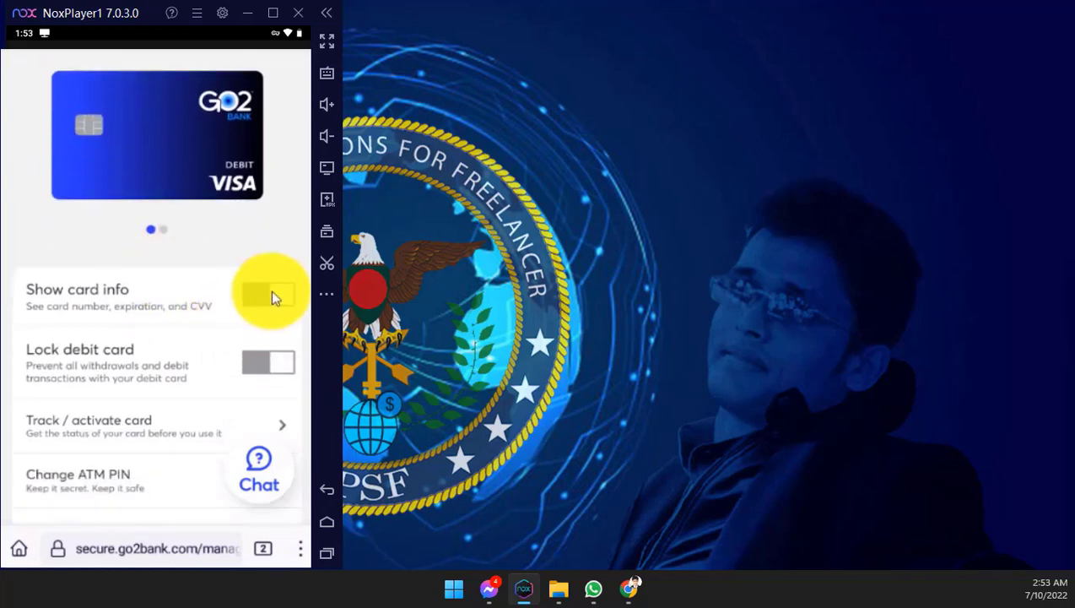
# Submit a new 4-digit ATM PIN and dismiss the PIN-changed confirmation
pyautogui.click(78, 475)
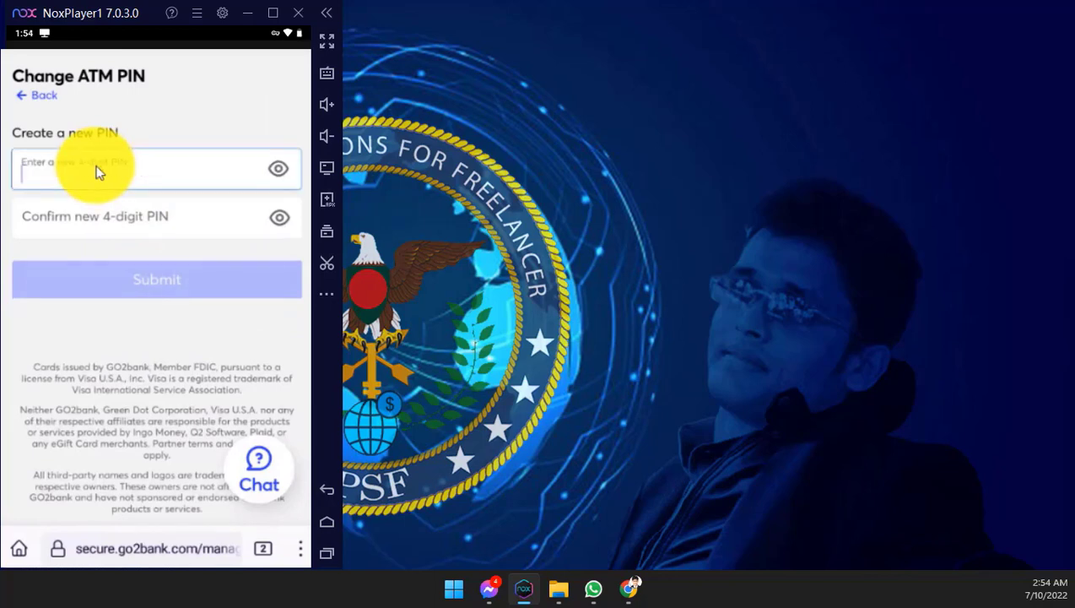
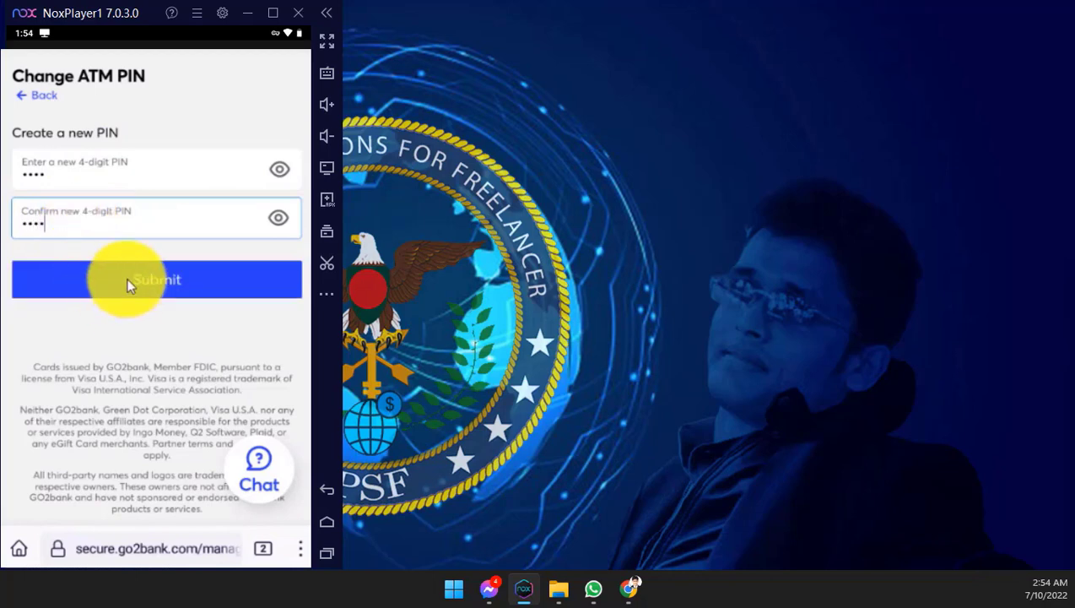
pyautogui.click(156, 280)
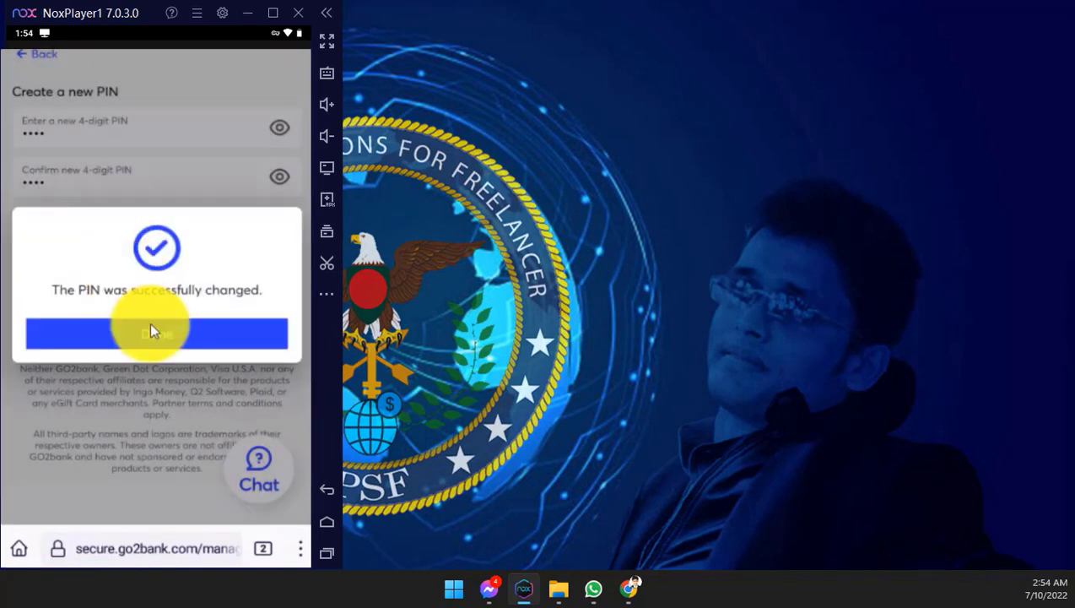
pyautogui.click(157, 333)
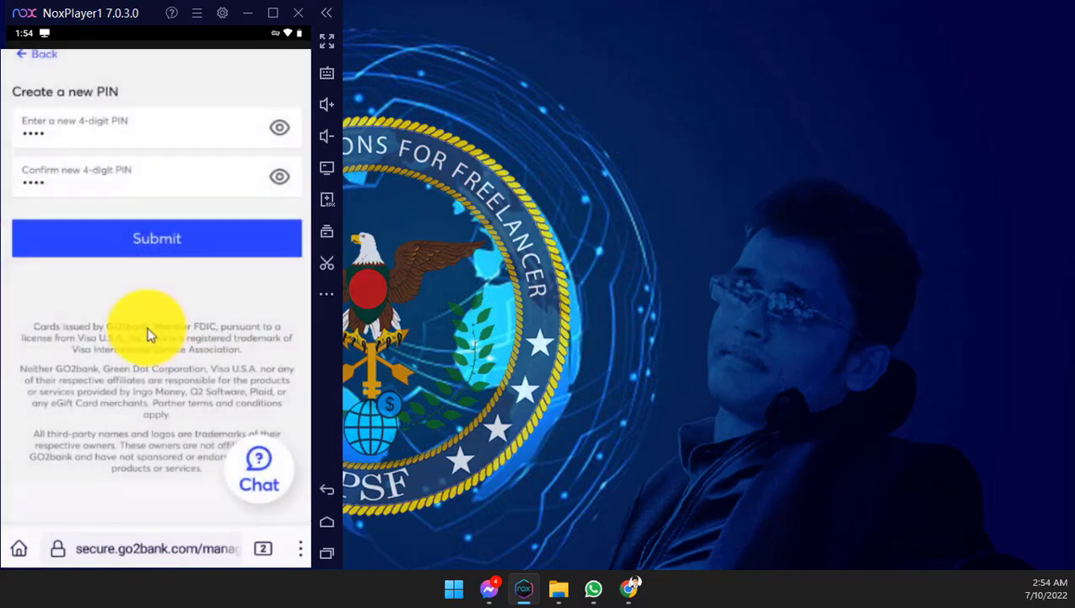
# Return to Manage card and turn on Show card info for number, expiration and CVV
pyautogui.click(157, 238)
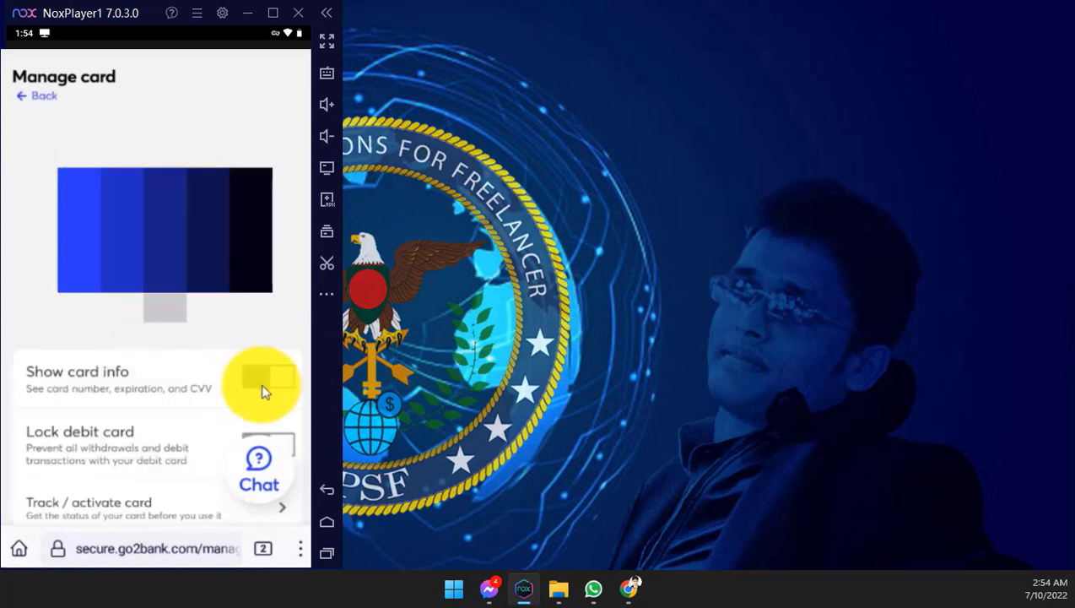
pyautogui.click(270, 378)
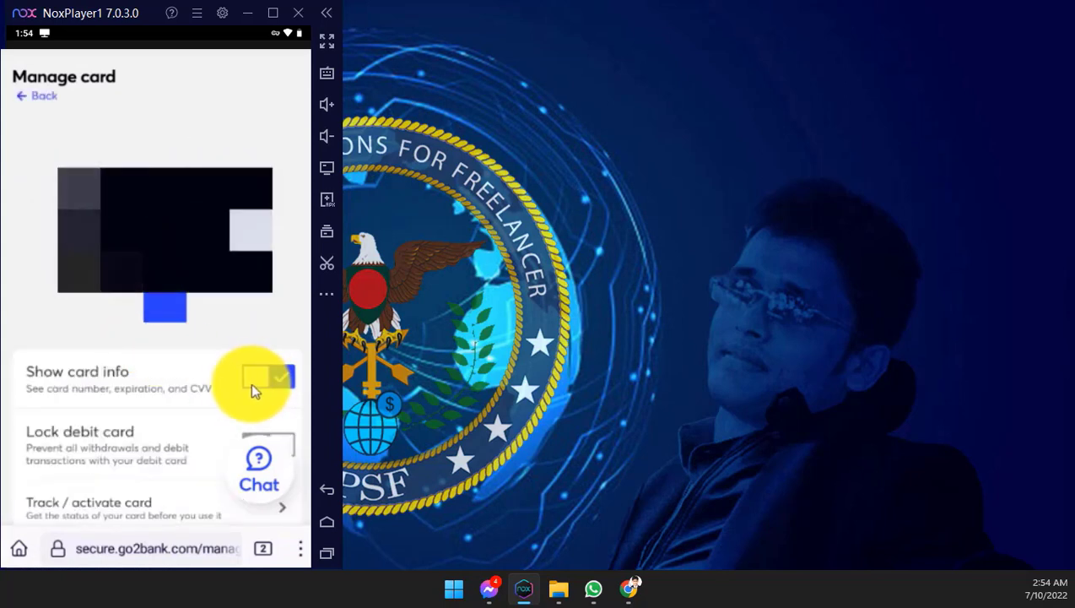
pyautogui.click(268, 376)
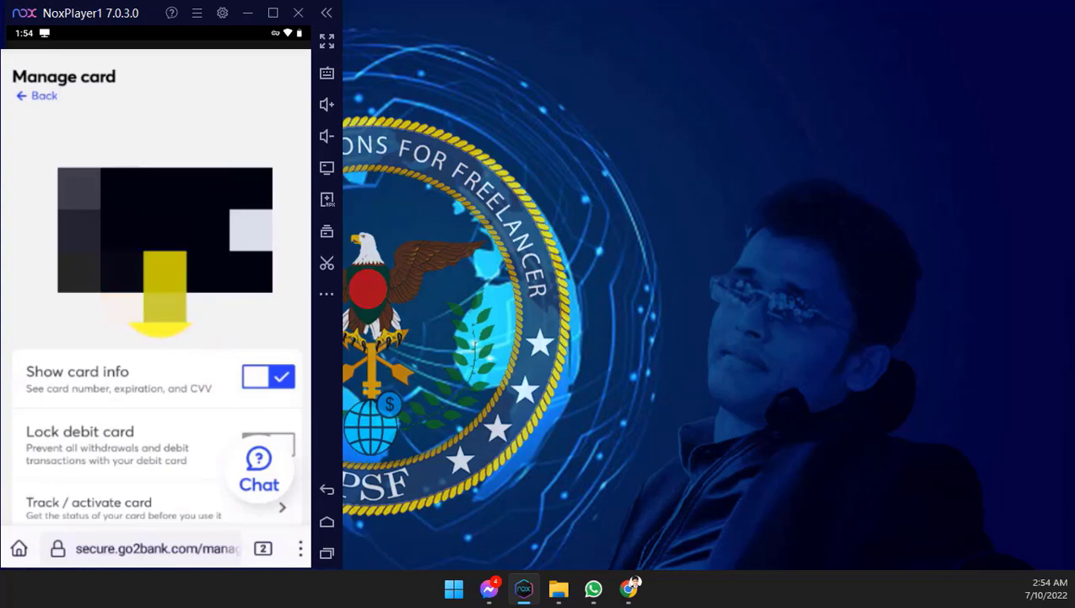